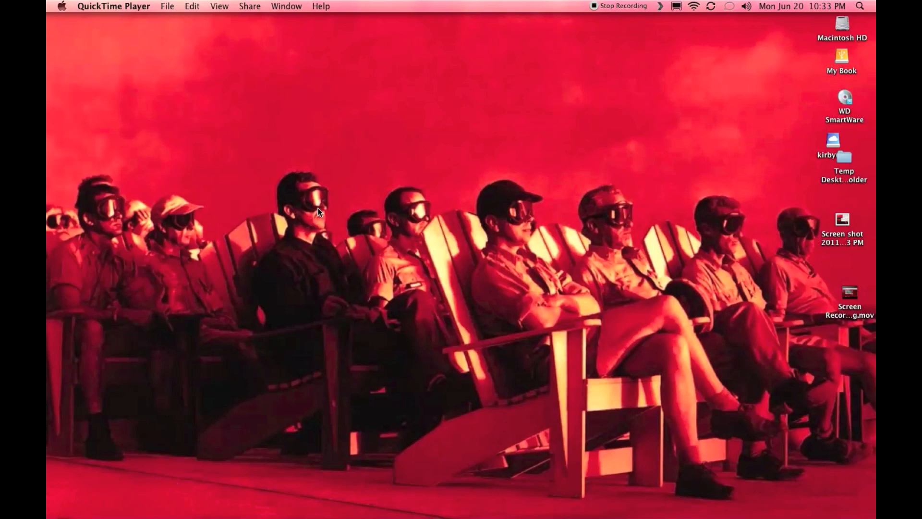
{"action": "mouse_move", "coordinate": [469, 159]}
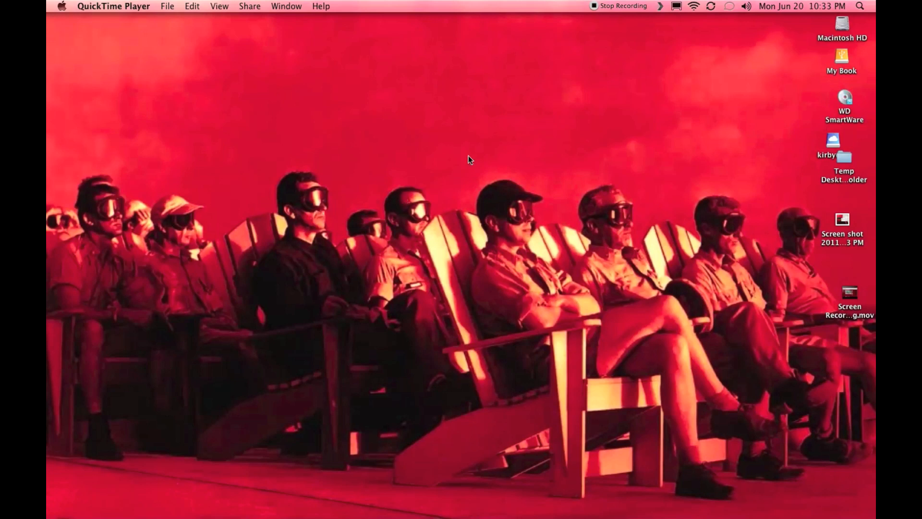
{"action": "mouse_move", "coordinate": [330, 237]}
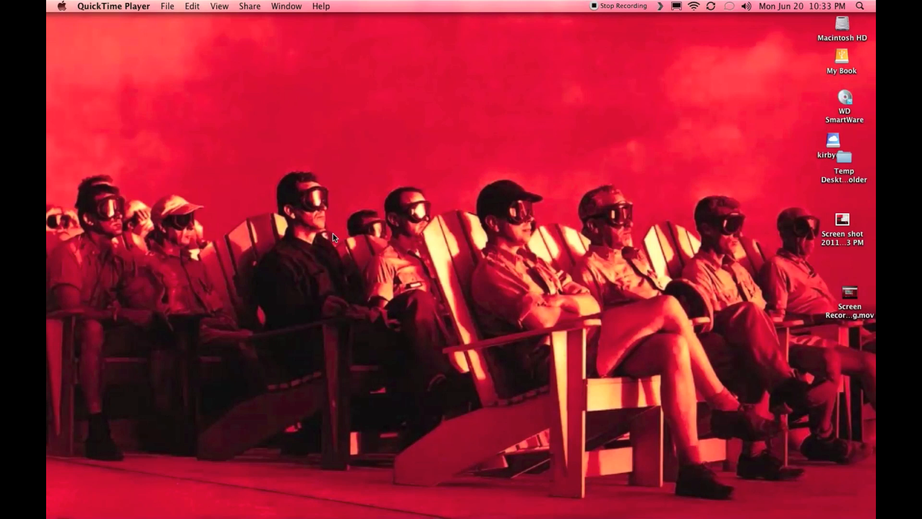
{"action": "mouse_move", "coordinate": [485, 219]}
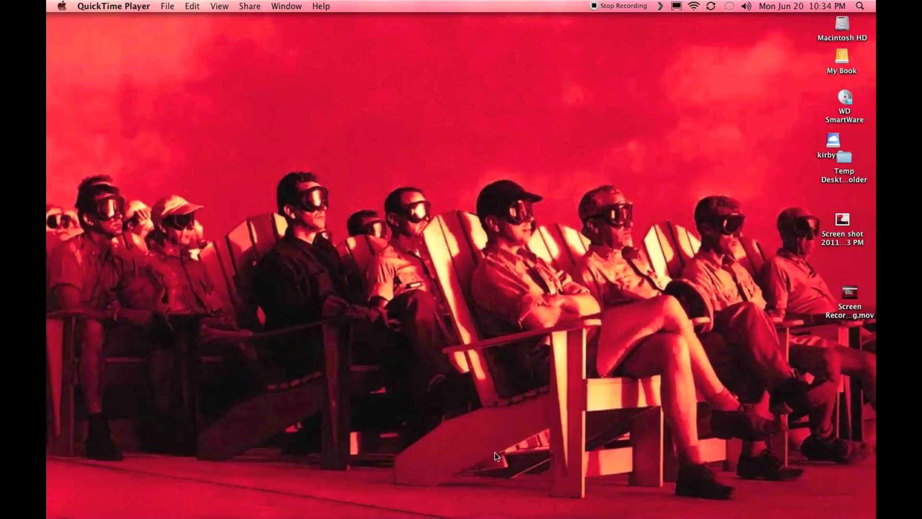
{"action": "mouse_move", "coordinate": [498, 368]}
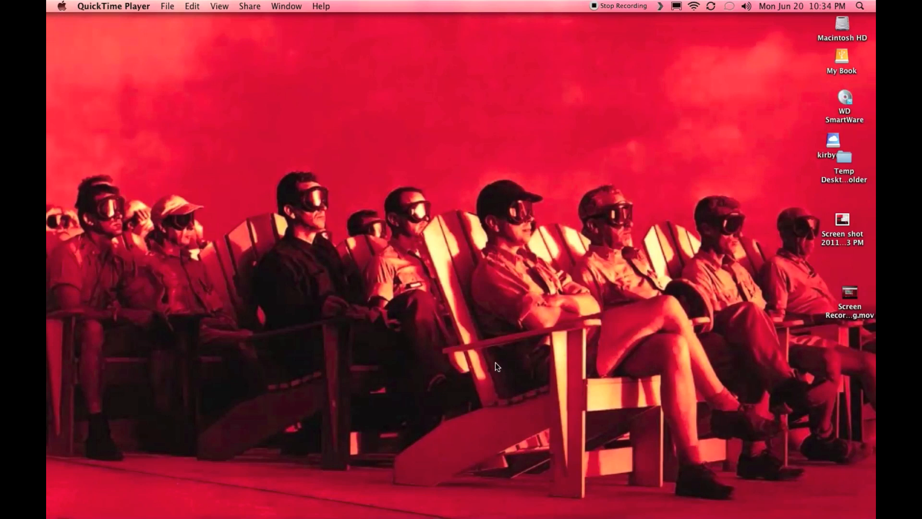
{"action": "mouse_move", "coordinate": [436, 182]}
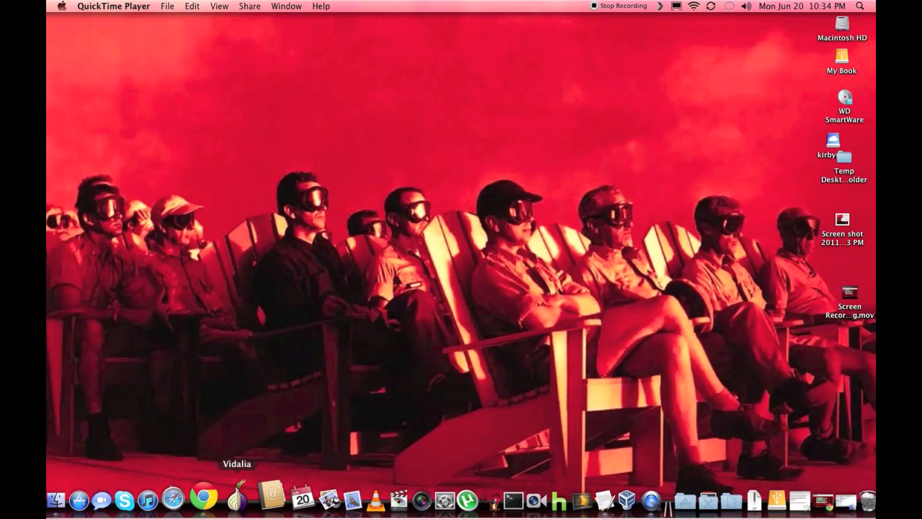
Search Google for soundflower in Chrome and open the Soundflower « Cycling 74 result.
{"action": "left_click", "coordinate": [204, 499]}
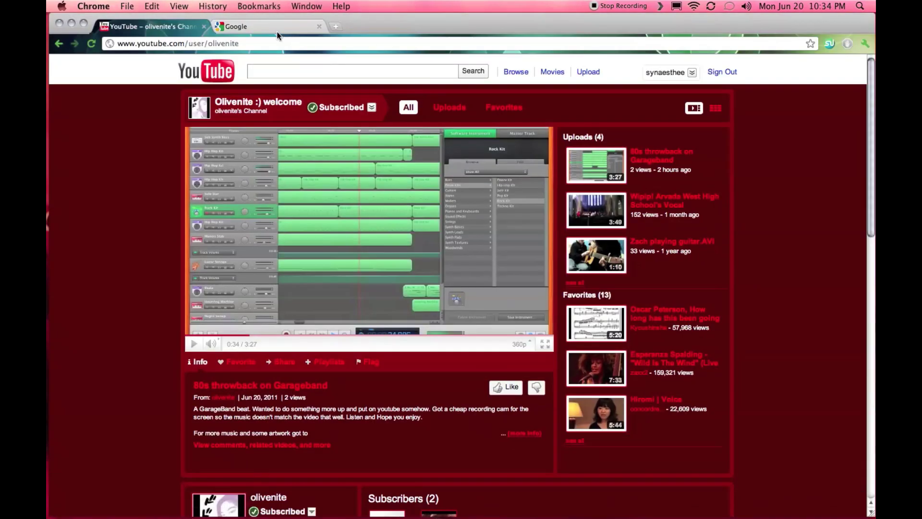
{"action": "left_click", "coordinate": [254, 27]}
{"action": "type", "text": "soundflower"}
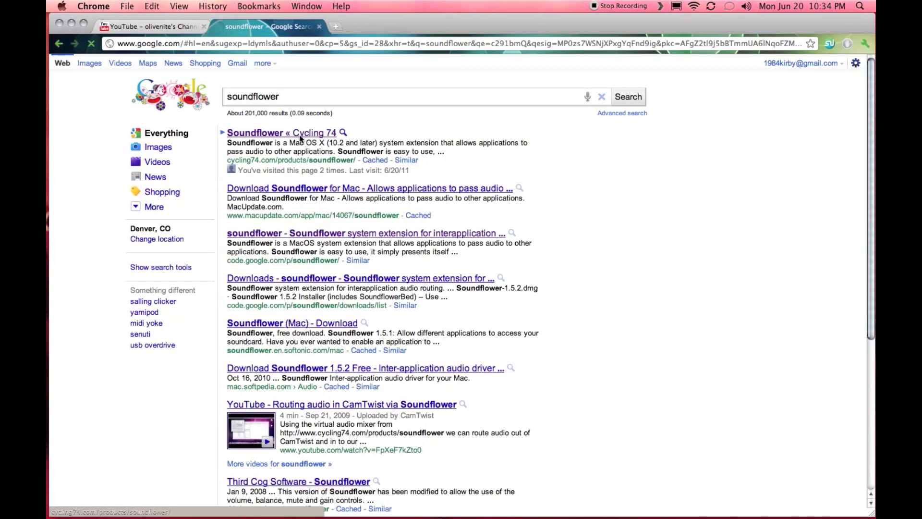
{"action": "left_click", "coordinate": [282, 133]}
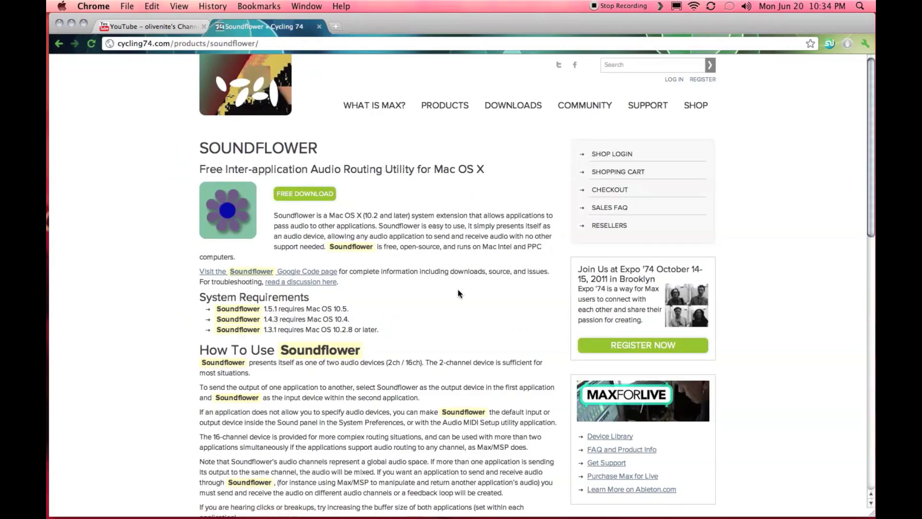
{"action": "mouse_move", "coordinate": [375, 178]}
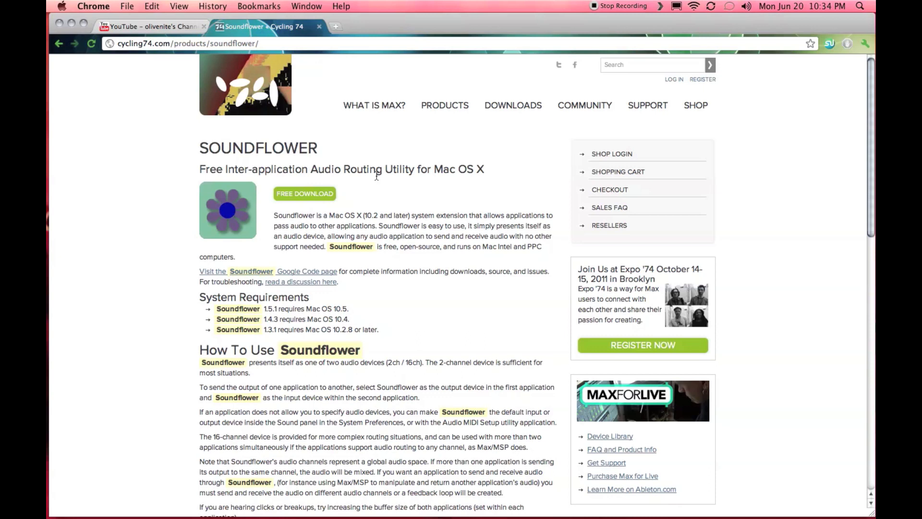
{"action": "mouse_move", "coordinate": [372, 294]}
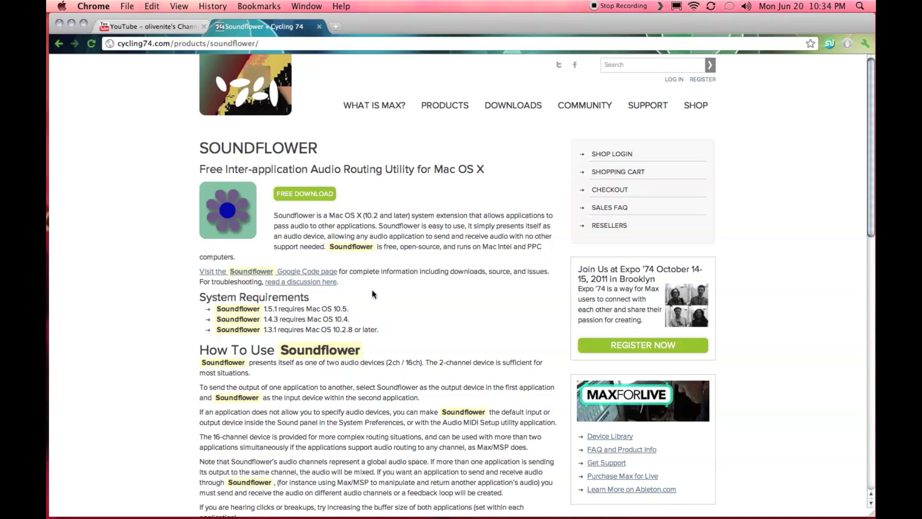
Download Soundflower-1.5.2.dmg from the Google Code Featured Downloads and open the disk image.
{"action": "left_click_drag", "start_coordinate": [276, 308], "coordinate": [331, 308]}
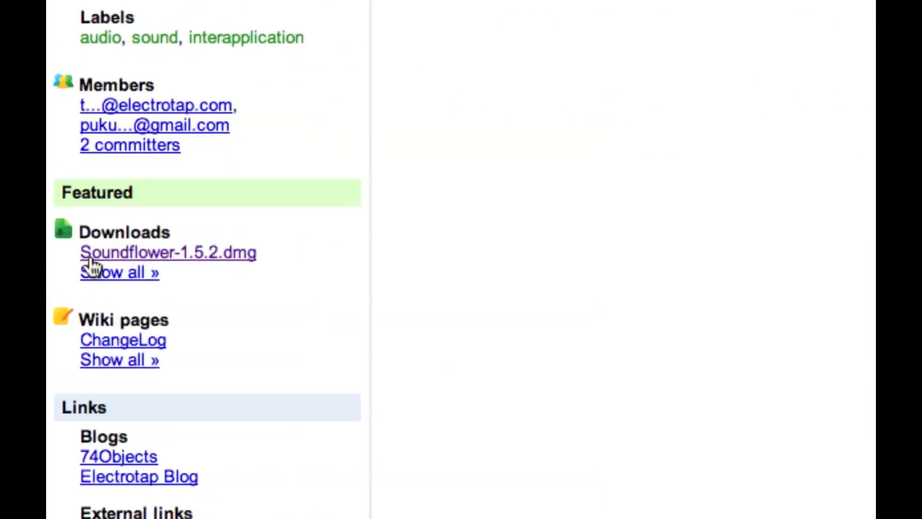
{"action": "left_click", "coordinate": [168, 252]}
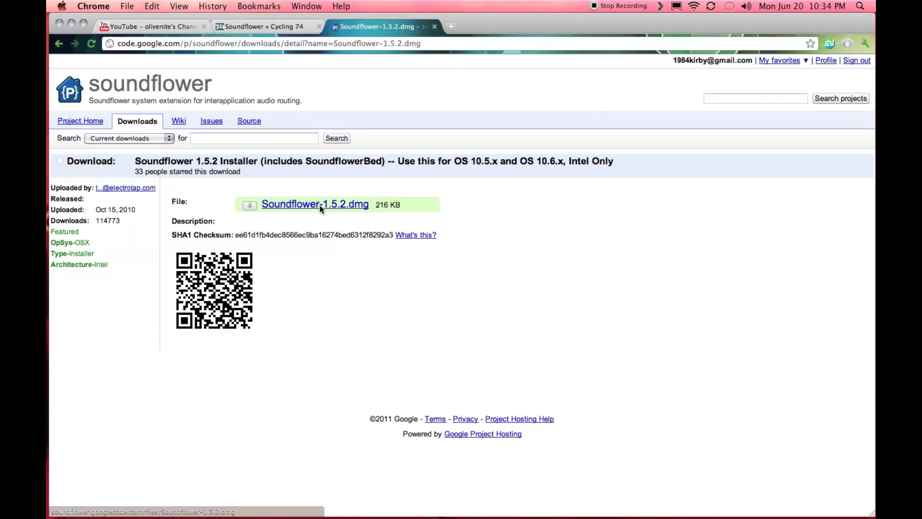
{"action": "left_click", "coordinate": [315, 204]}
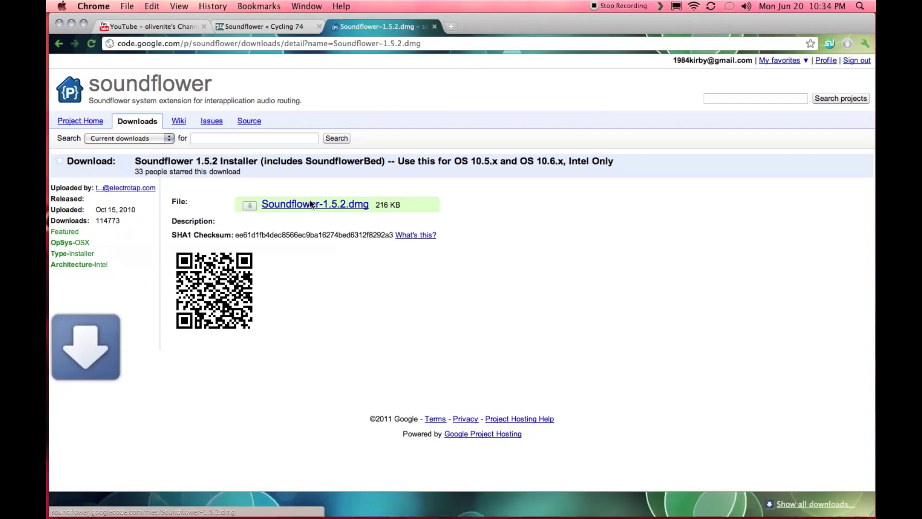
{"action": "left_click", "coordinate": [315, 204]}
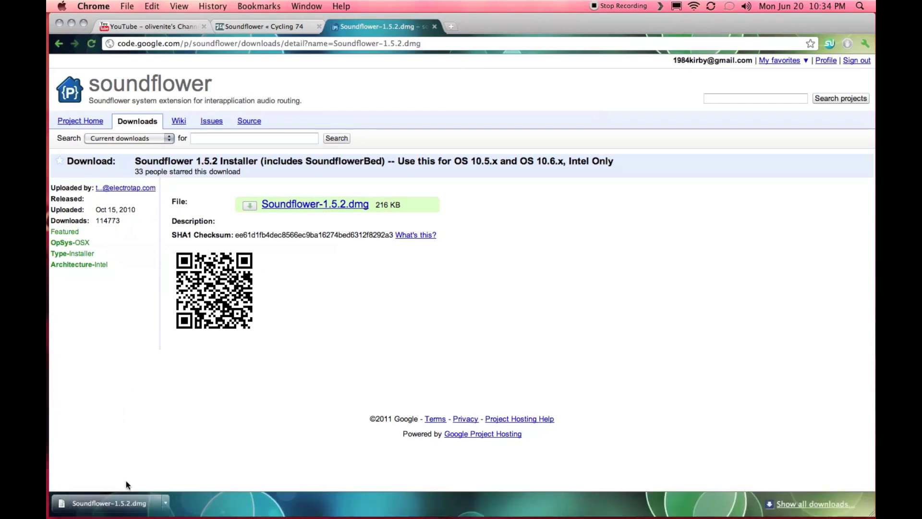
{"action": "mouse_move", "coordinate": [96, 511]}
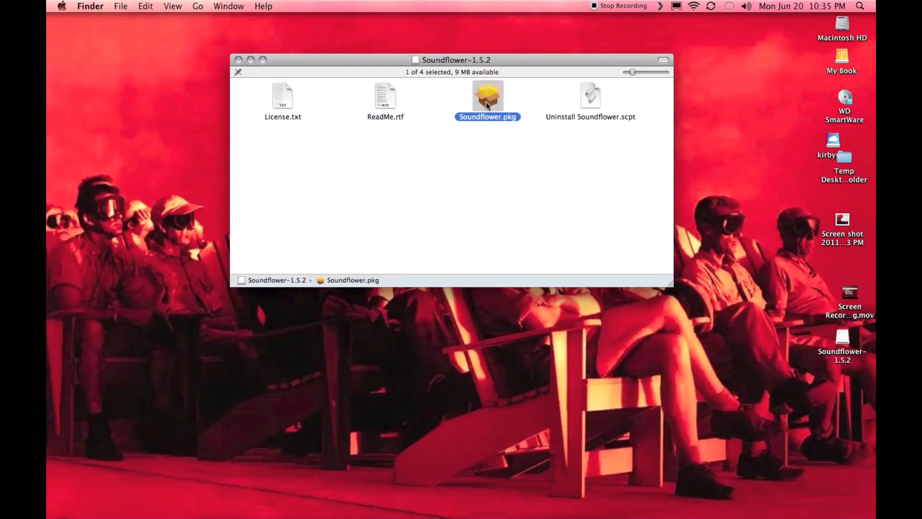
{"action": "mouse_move", "coordinate": [338, 68]}
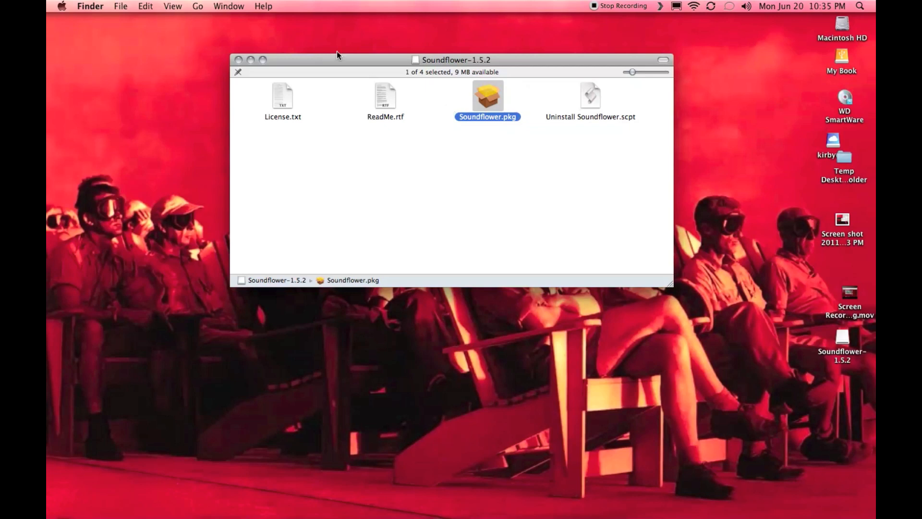
Launch Soundflower.pkg from the Soundflower-1.5.2 window to reach the Installer welcome screen.
{"action": "double_click", "coordinate": [488, 95]}
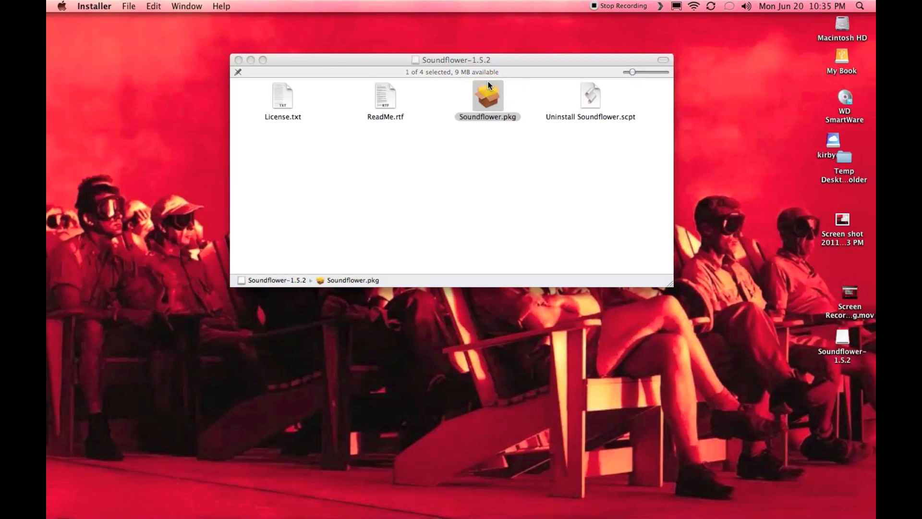
{"action": "double_click", "coordinate": [487, 96]}
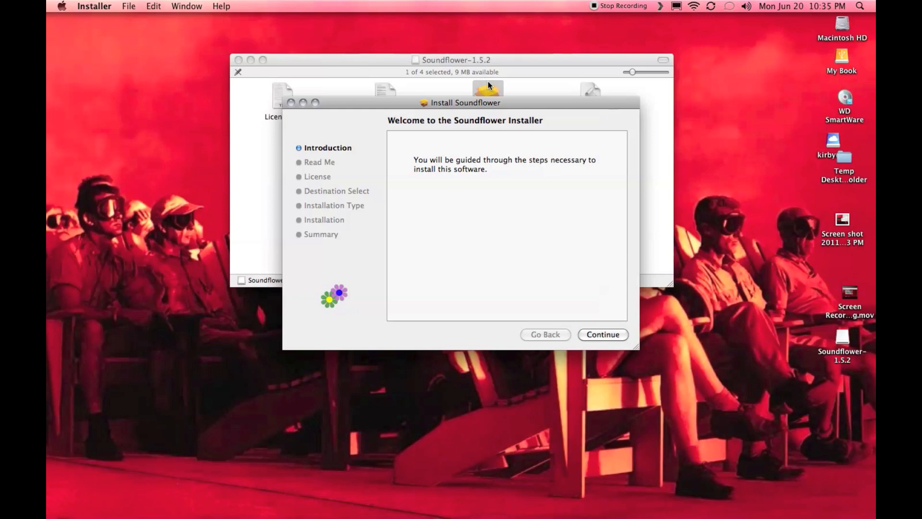
Continue past the introduction and Read Me and accept the Soundflower license agreement.
{"action": "left_click", "coordinate": [603, 334]}
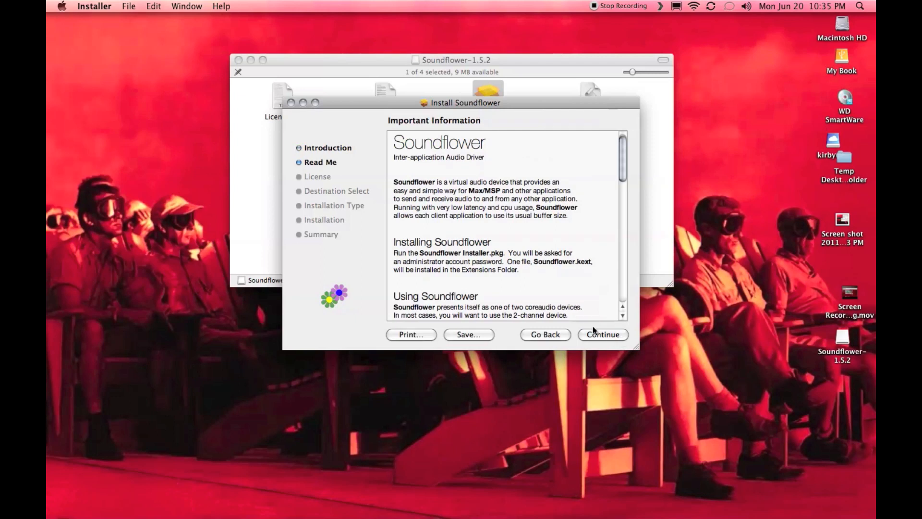
{"action": "left_click", "coordinate": [603, 335]}
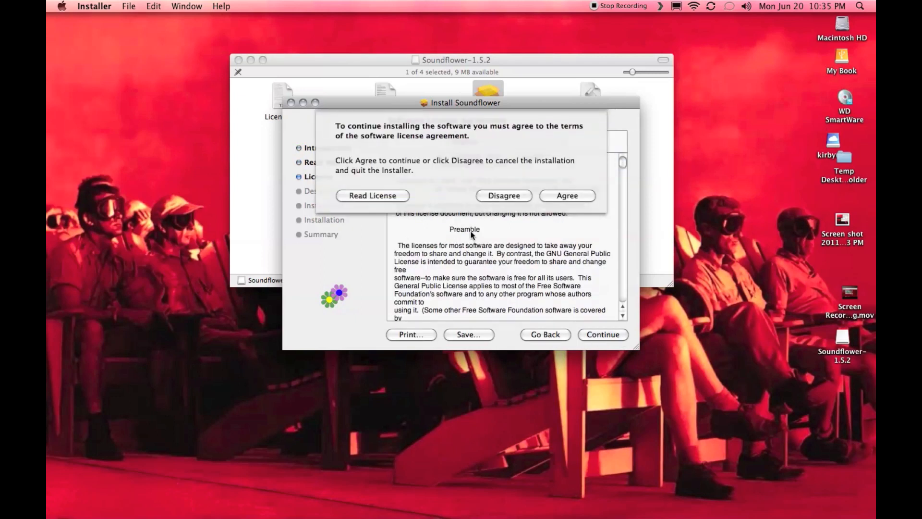
{"action": "left_click", "coordinate": [567, 196]}
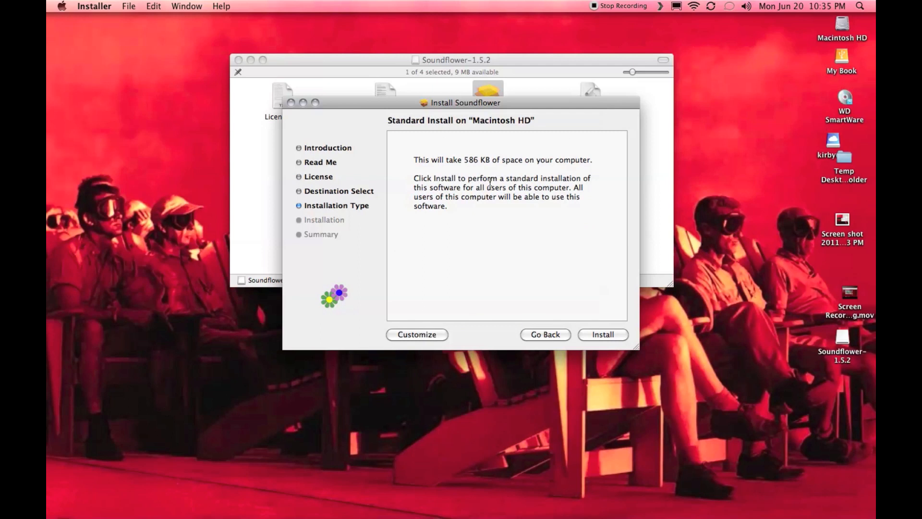
{"action": "mouse_move", "coordinate": [459, 353]}
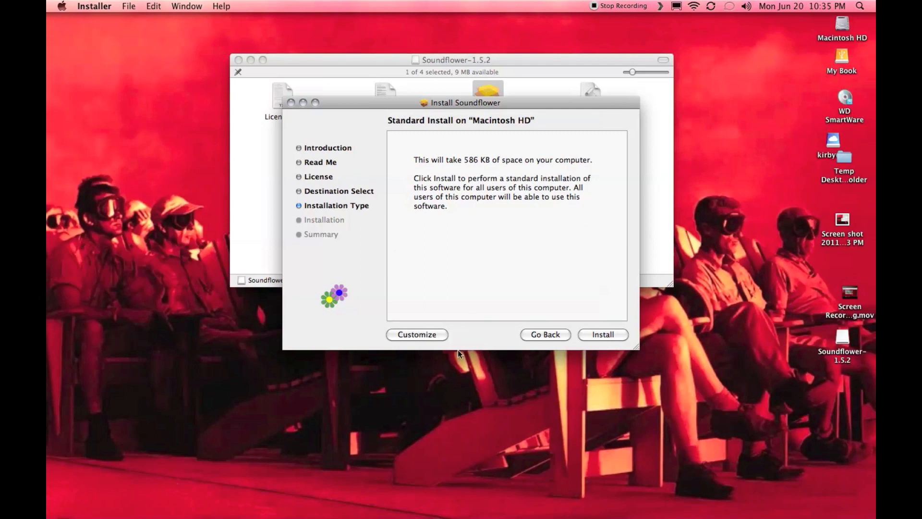
{"action": "mouse_move", "coordinate": [517, 322]}
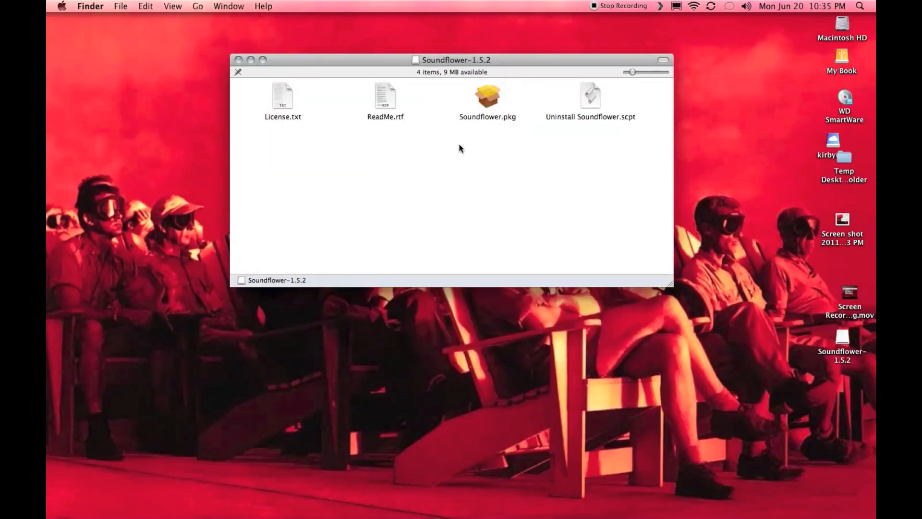
Close the Soundflower-1.5.2 folder window and bring up the Apple menu.
{"action": "left_click_drag", "start_coordinate": [455, 60], "coordinate": [430, 64]}
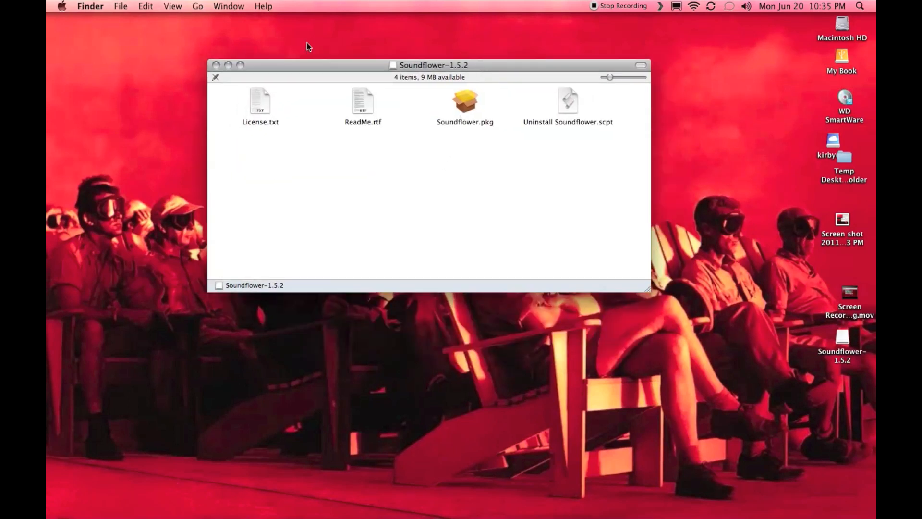
{"action": "mouse_move", "coordinate": [510, 92]}
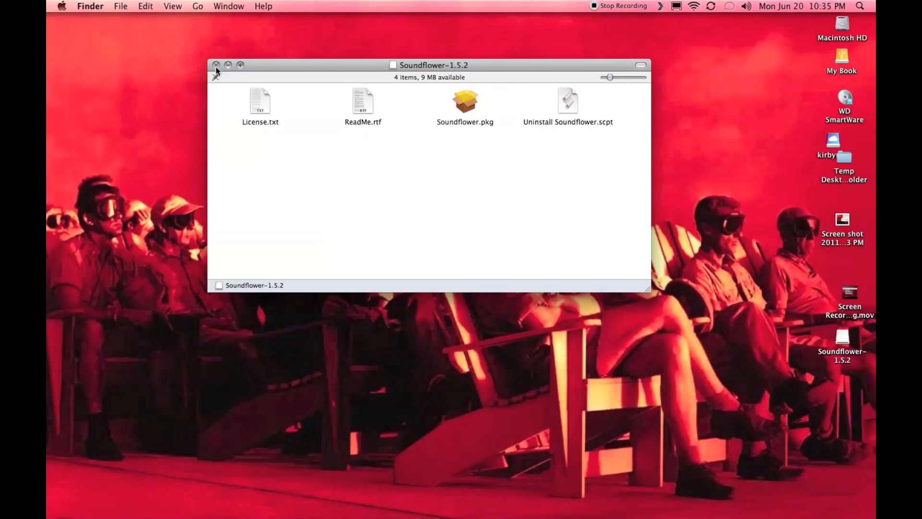
{"action": "left_click", "coordinate": [213, 65]}
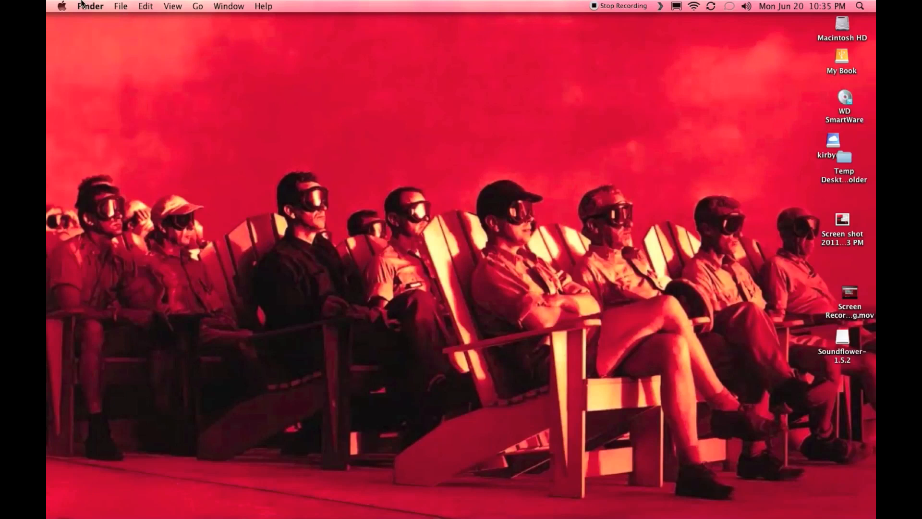
{"action": "left_click", "coordinate": [62, 5]}
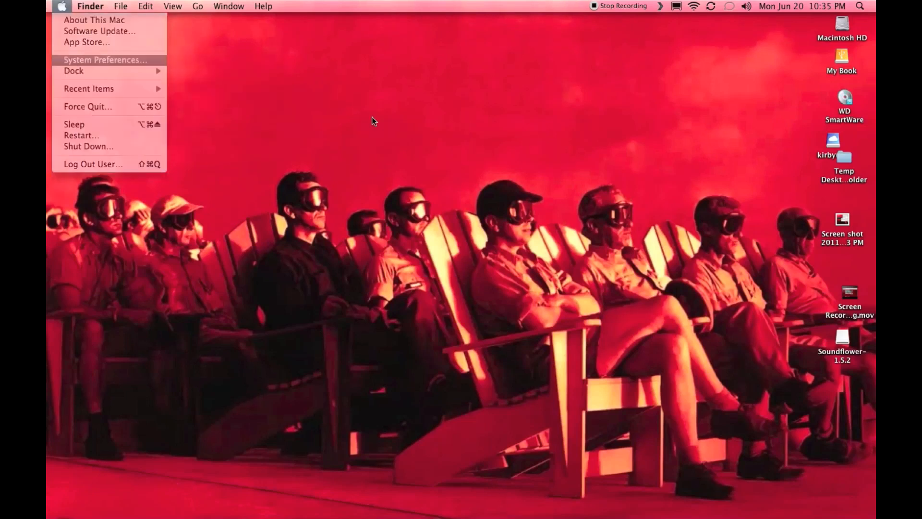
Go to System Preferences and its Sound pane listing the output devices.
{"action": "left_click", "coordinate": [108, 60]}
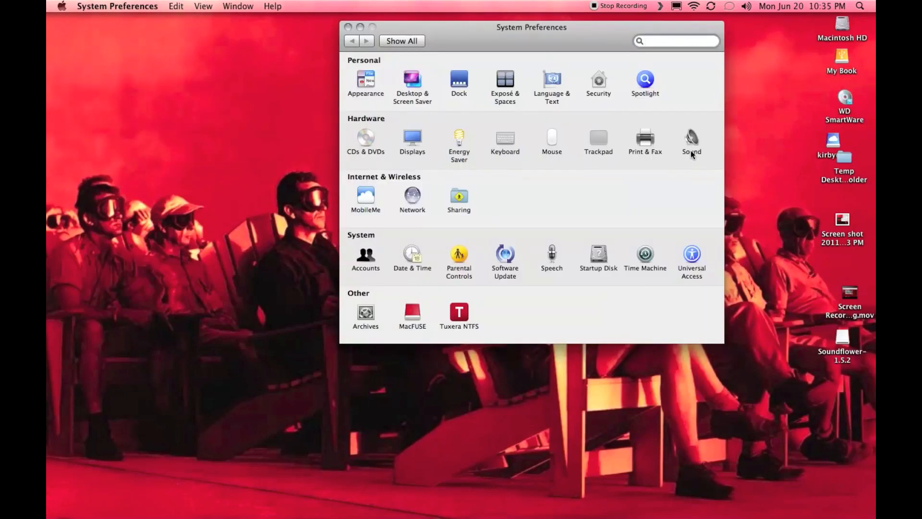
{"action": "left_click", "coordinate": [691, 136]}
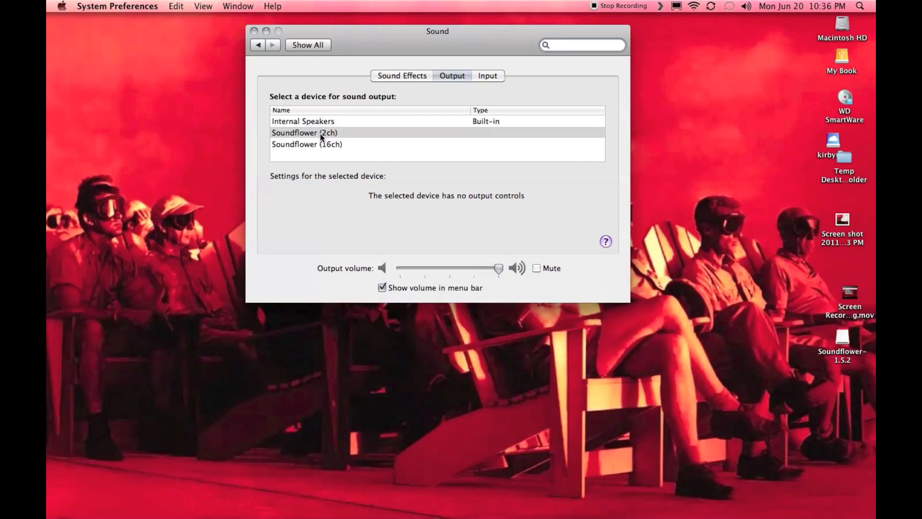
Select Soundflower (2ch) as the sound output device, then move to QuickTime Player.
{"action": "left_click", "coordinate": [319, 133]}
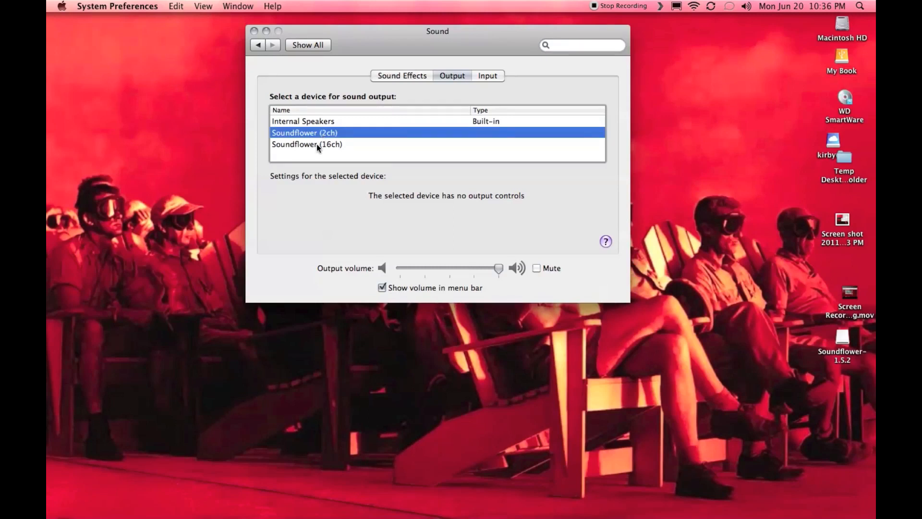
{"action": "mouse_move", "coordinate": [386, 150]}
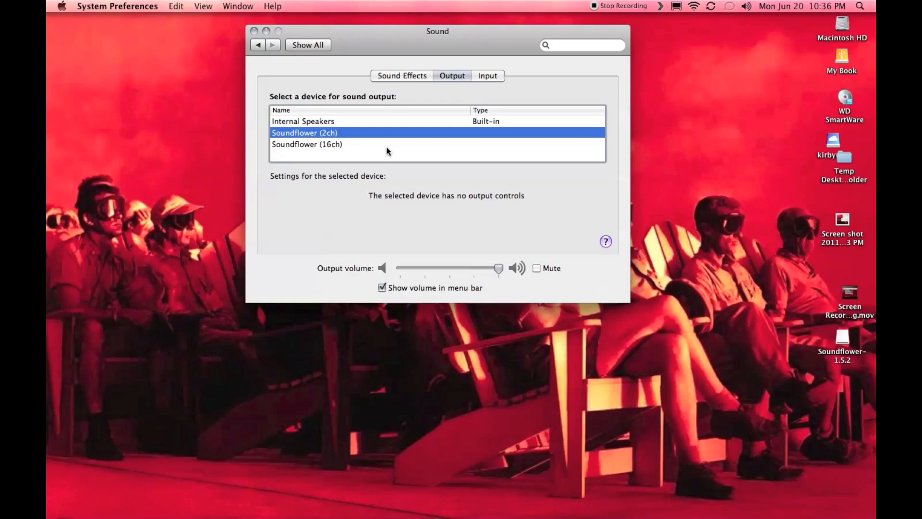
{"action": "mouse_move", "coordinate": [322, 150]}
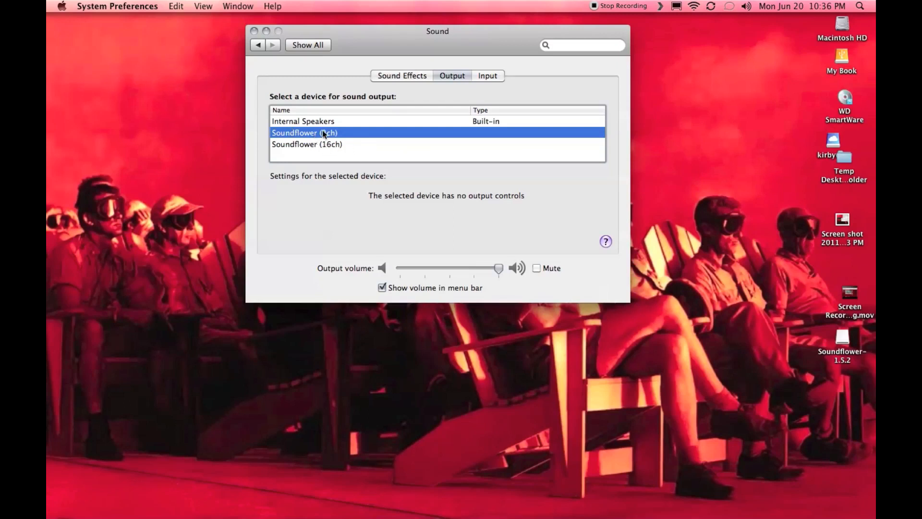
{"action": "mouse_move", "coordinate": [340, 114]}
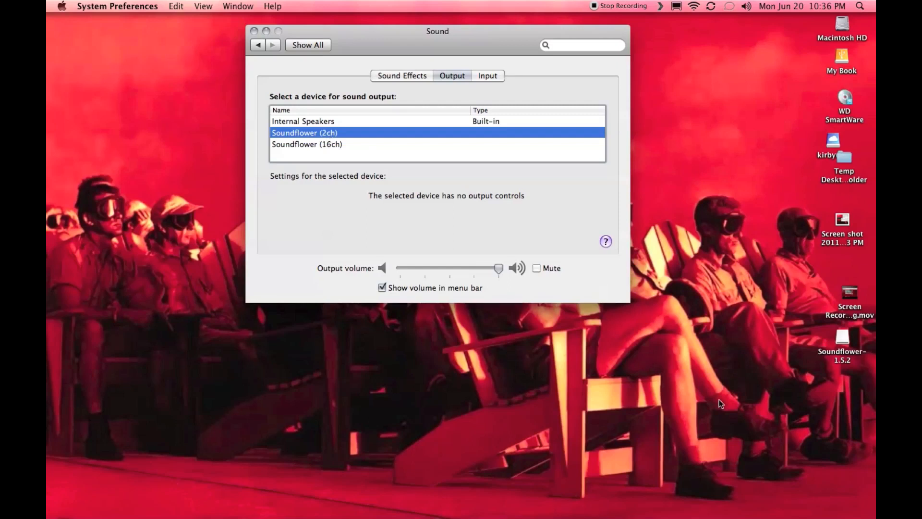
{"action": "mouse_move", "coordinate": [694, 491]}
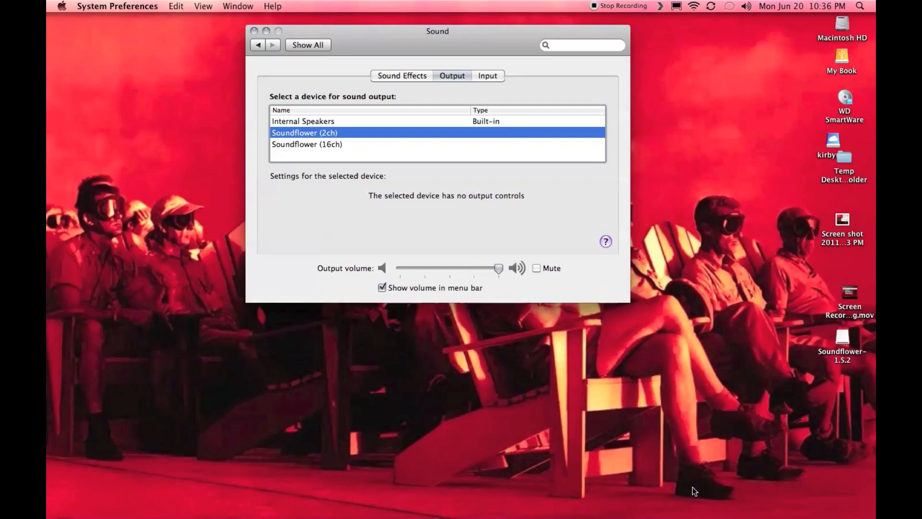
{"action": "mouse_move", "coordinate": [332, 130]}
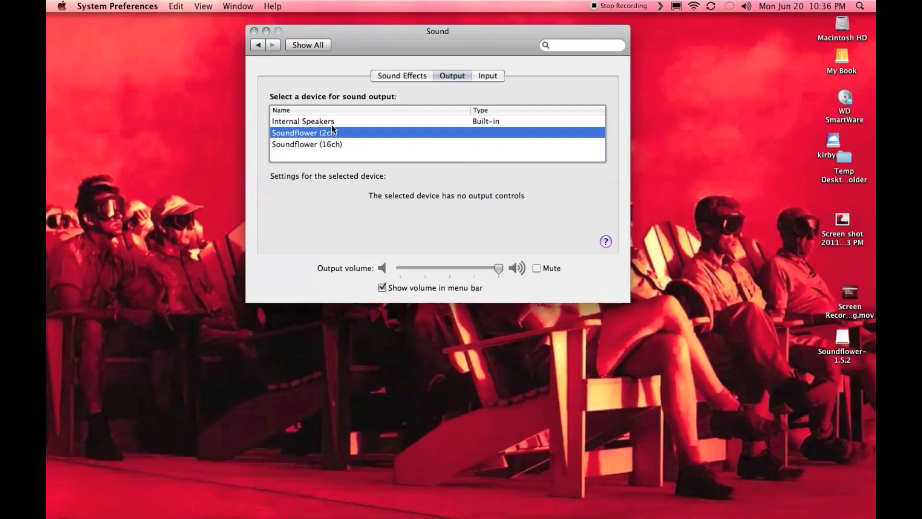
{"action": "mouse_move", "coordinate": [709, 314]}
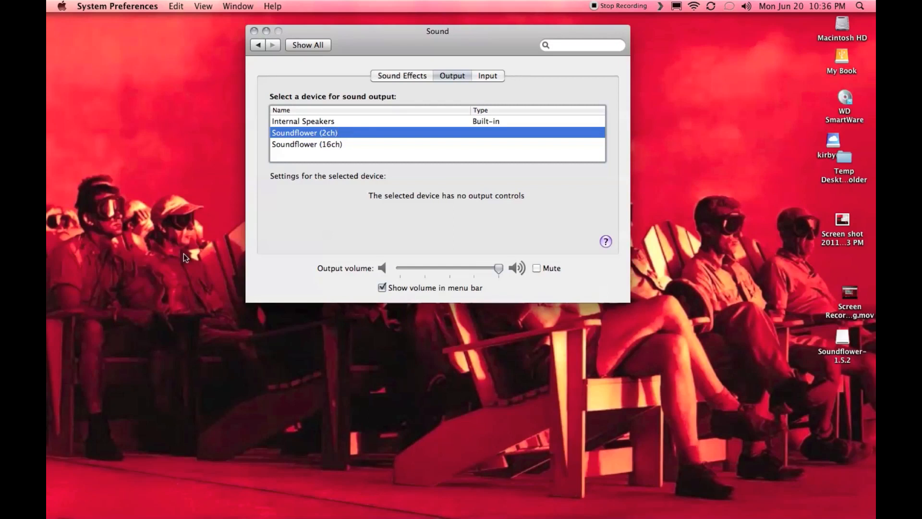
{"action": "mouse_move", "coordinate": [344, 138]}
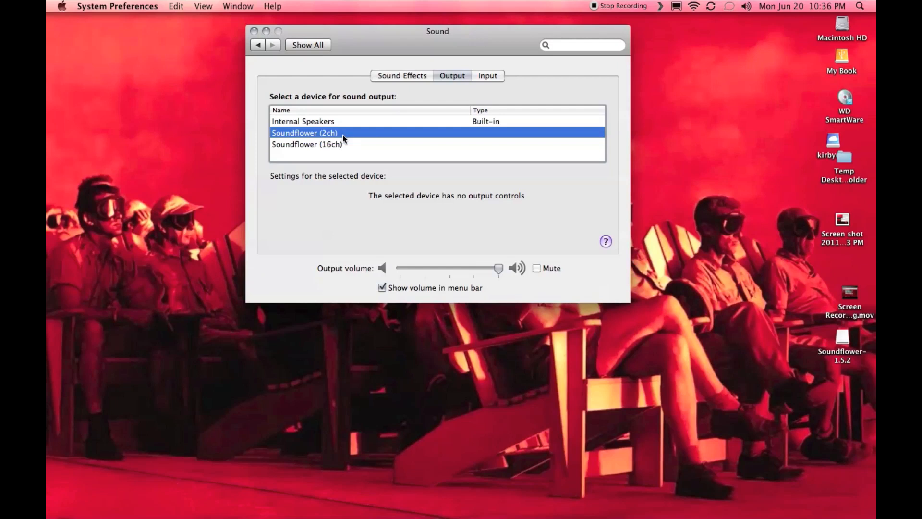
{"action": "mouse_move", "coordinate": [367, 64]}
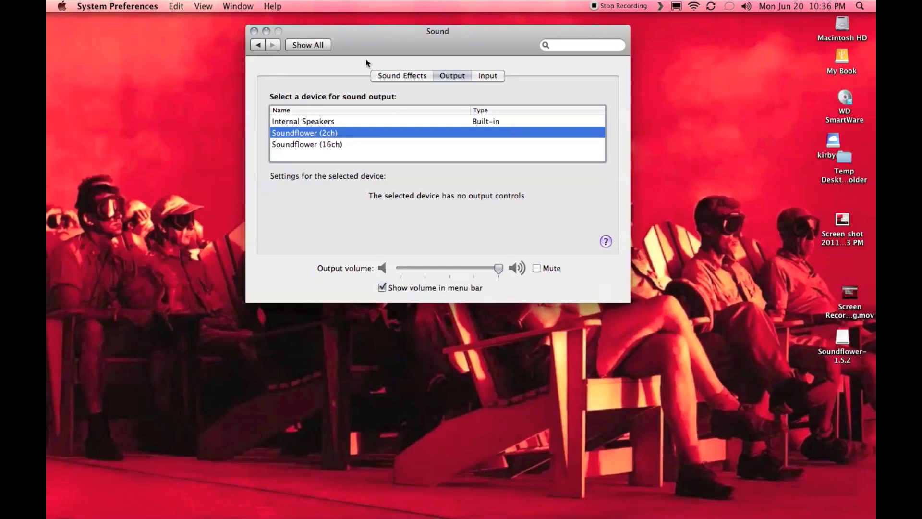
{"action": "left_click", "coordinate": [624, 499]}
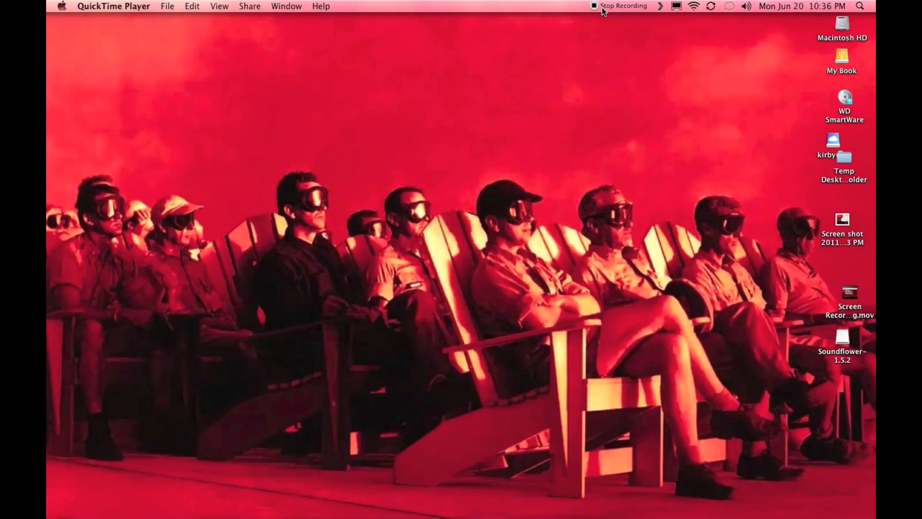
{"action": "mouse_move", "coordinate": [625, 18]}
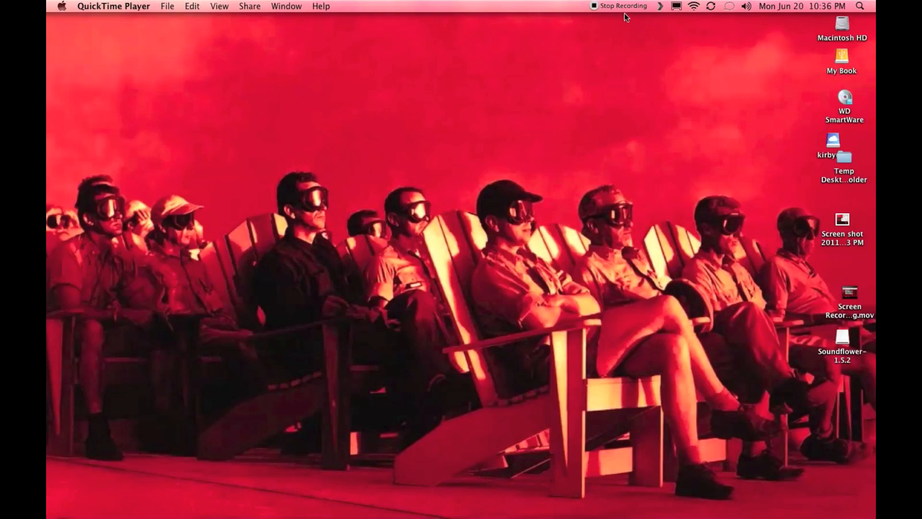
{"action": "mouse_move", "coordinate": [162, 5]}
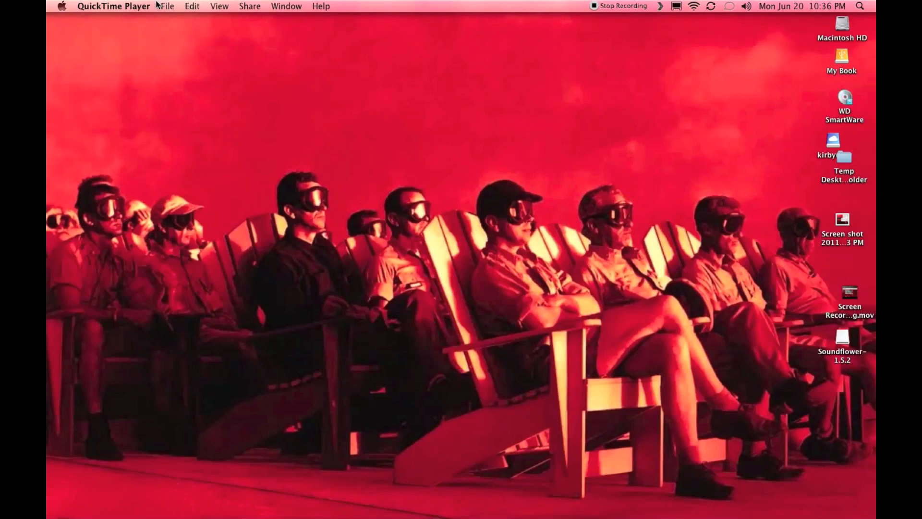
Bring up QuickTime Player's File menu to start a New Screen Recording.
{"action": "left_click", "coordinate": [167, 6]}
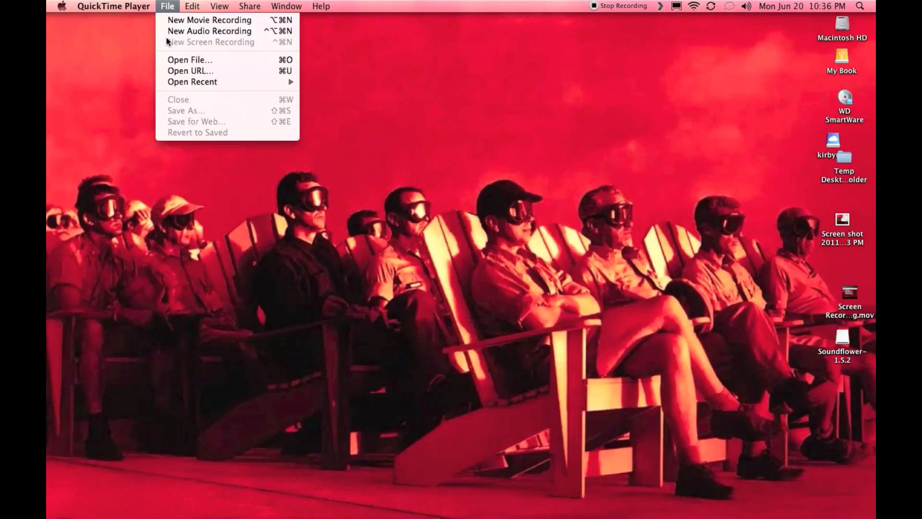
{"action": "mouse_move", "coordinate": [525, 144]}
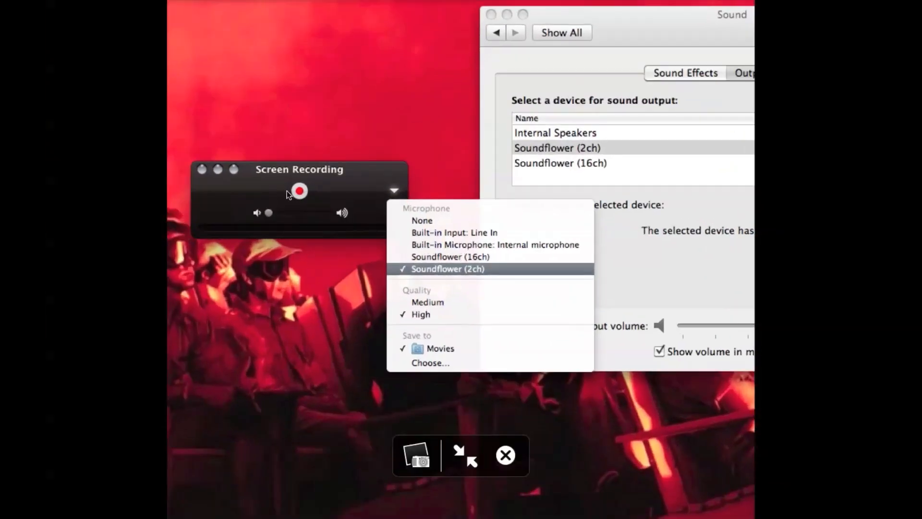
{"action": "mouse_move", "coordinate": [341, 177]}
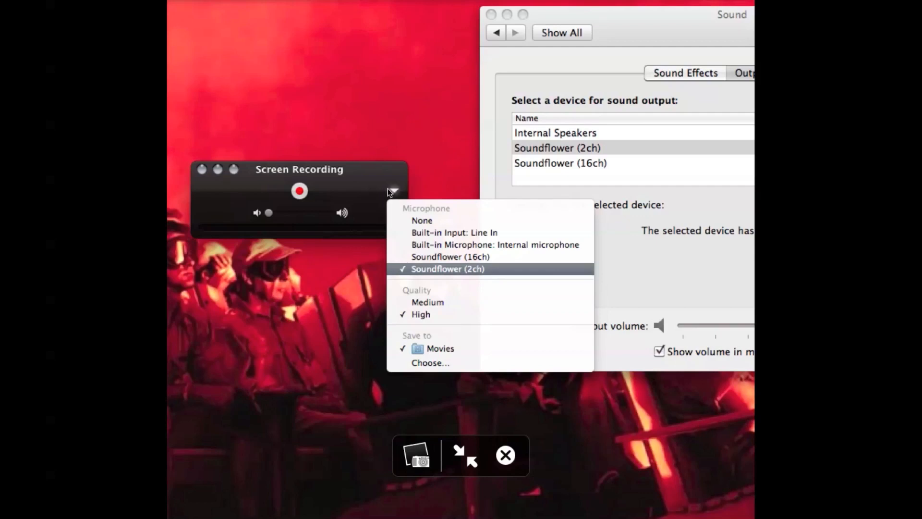
{"action": "mouse_move", "coordinate": [395, 193]}
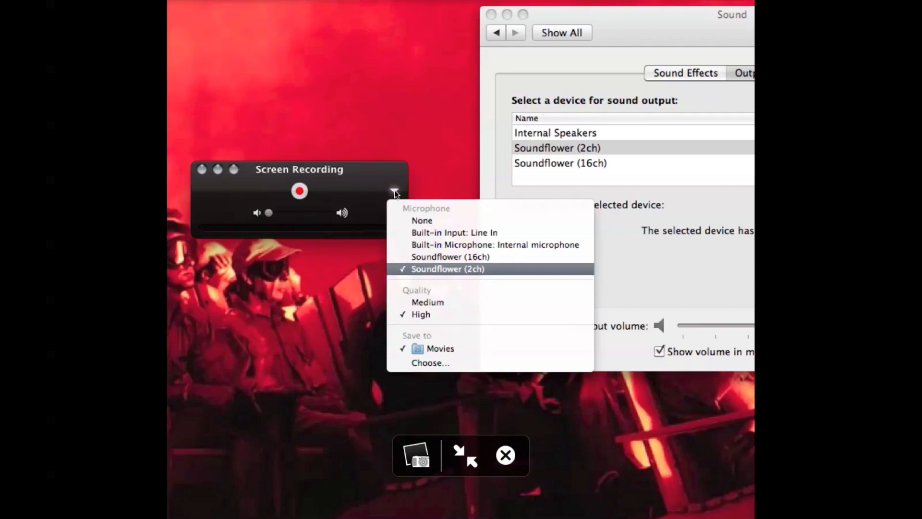
{"action": "mouse_move", "coordinate": [464, 279]}
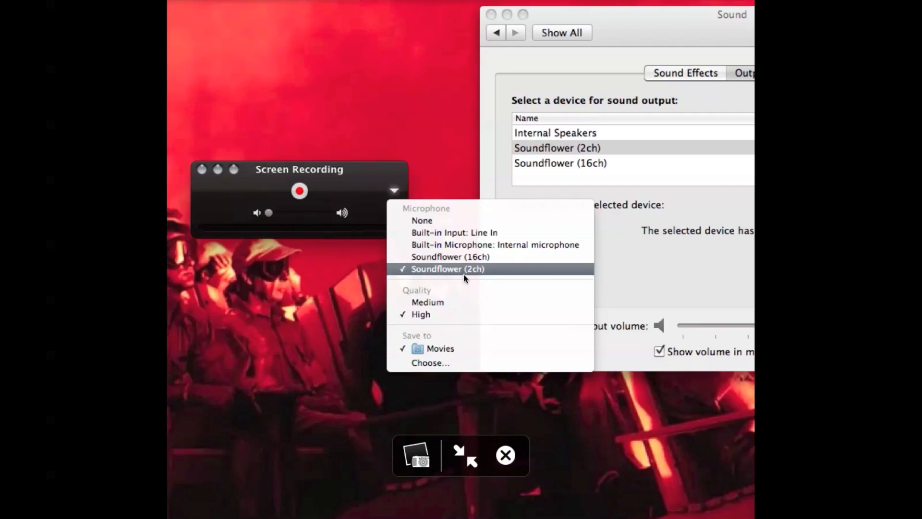
{"action": "mouse_move", "coordinate": [596, 169]}
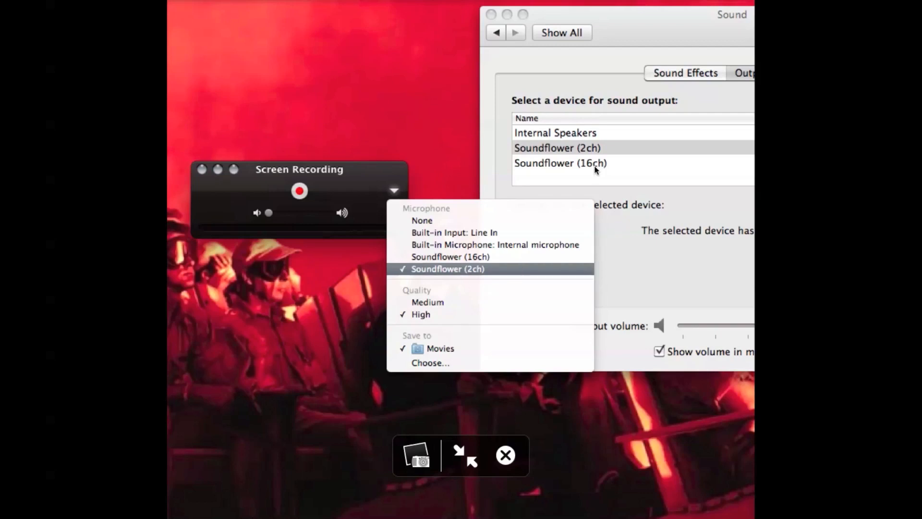
{"action": "mouse_move", "coordinate": [557, 249]}
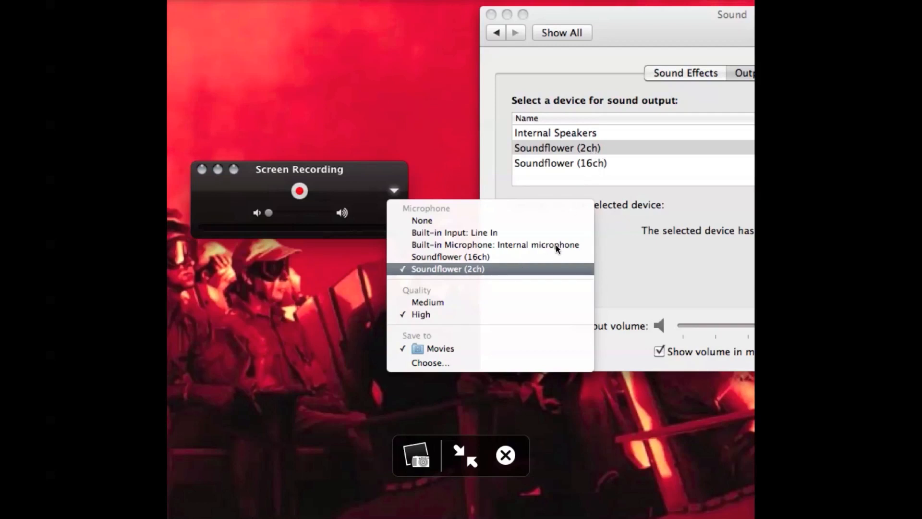
{"action": "mouse_move", "coordinate": [636, 324]}
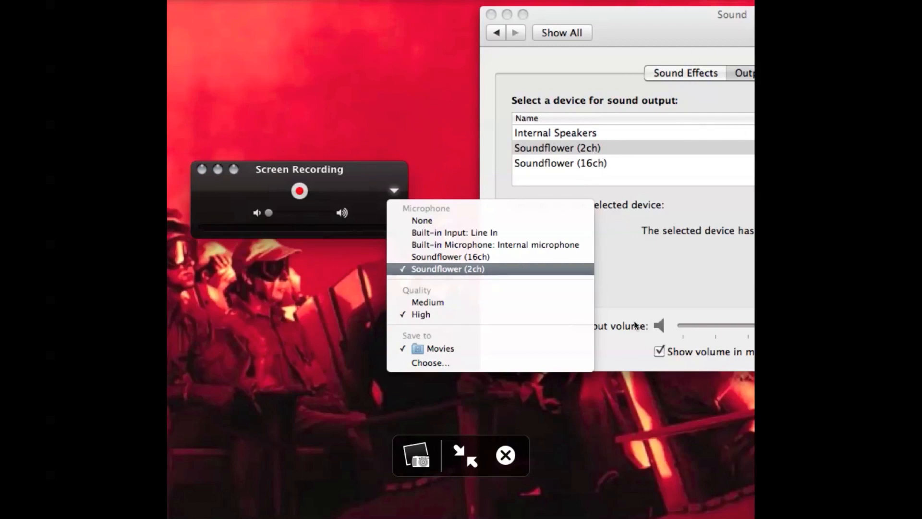
{"action": "mouse_move", "coordinate": [469, 361]}
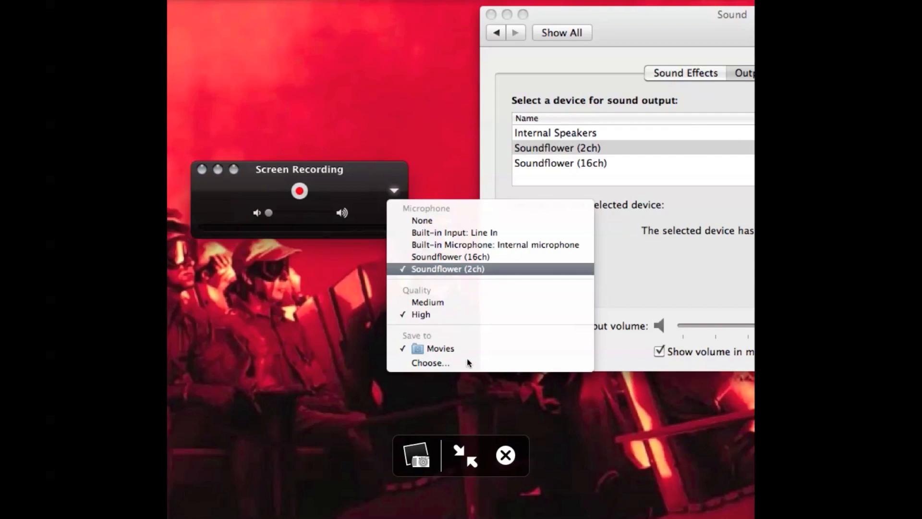
{"action": "mouse_move", "coordinate": [430, 314]}
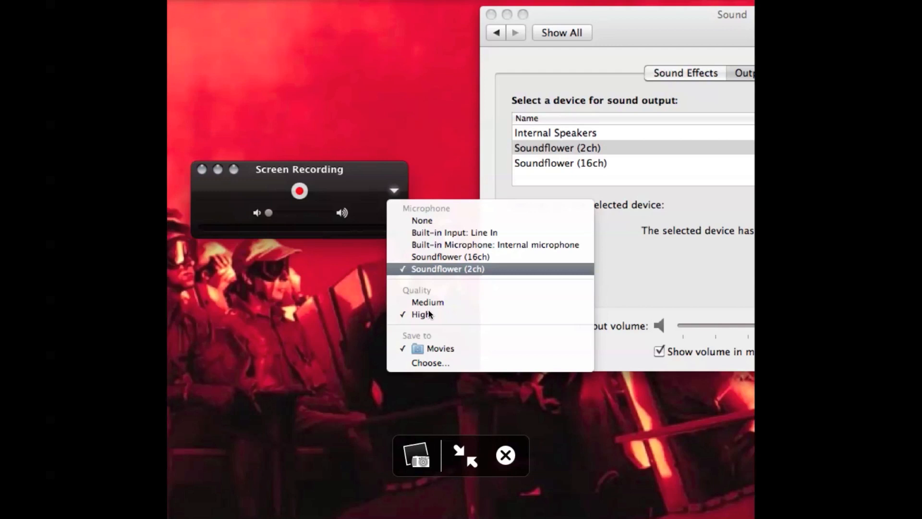
{"action": "mouse_move", "coordinate": [287, 215]}
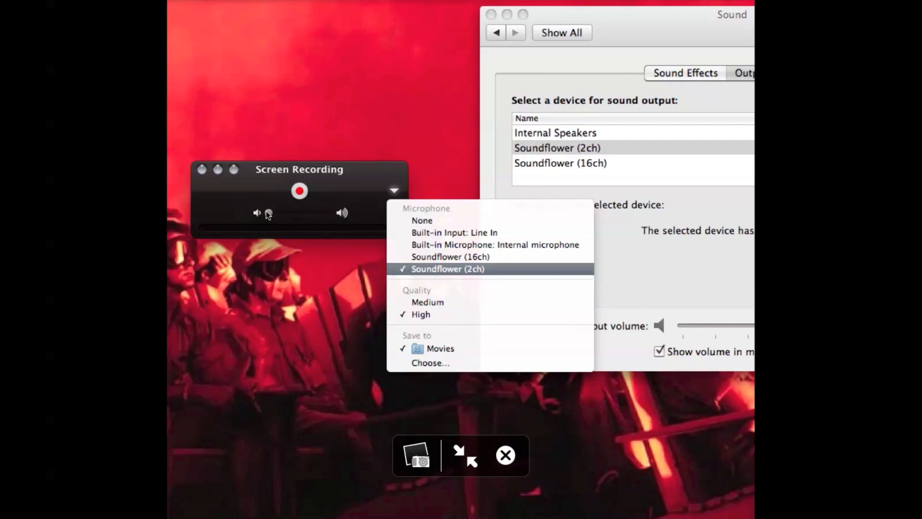
{"action": "mouse_move", "coordinate": [296, 222]}
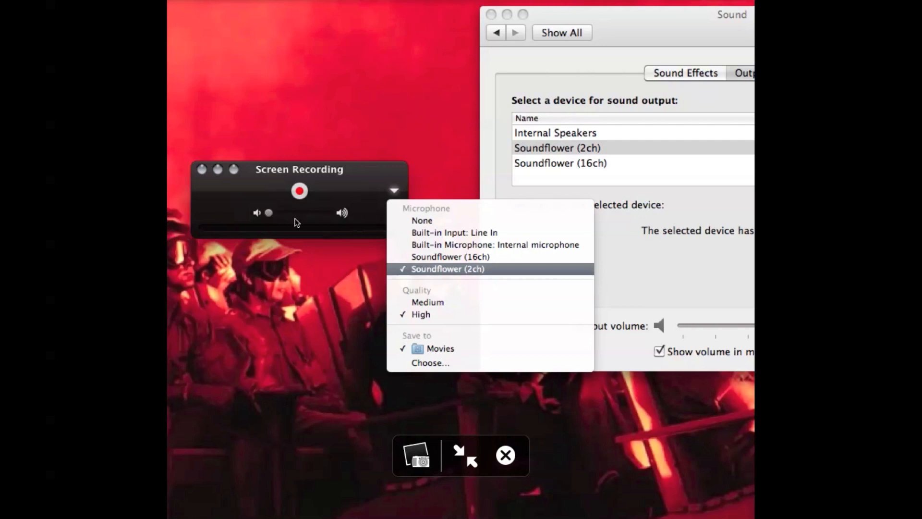
{"action": "mouse_move", "coordinate": [328, 219]}
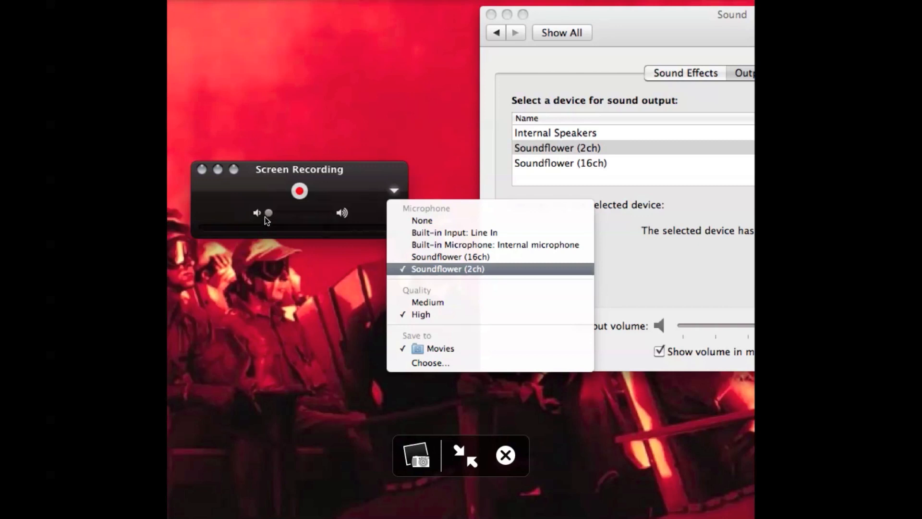
{"action": "mouse_move", "coordinate": [478, 462]}
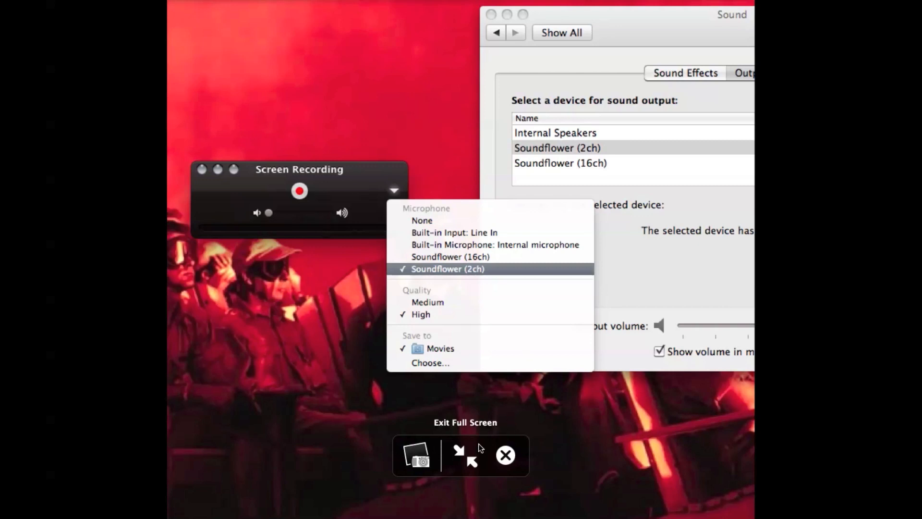
{"action": "mouse_move", "coordinate": [468, 467]}
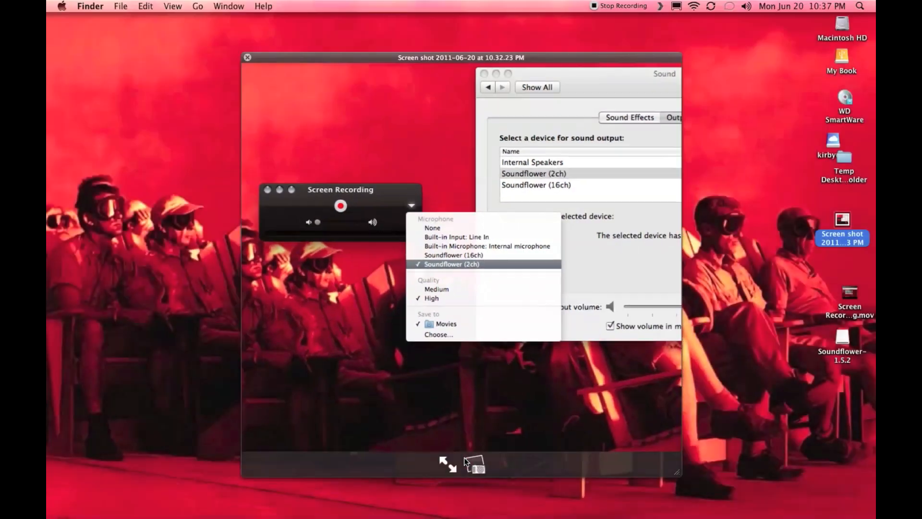
{"action": "mouse_move", "coordinate": [339, 47]}
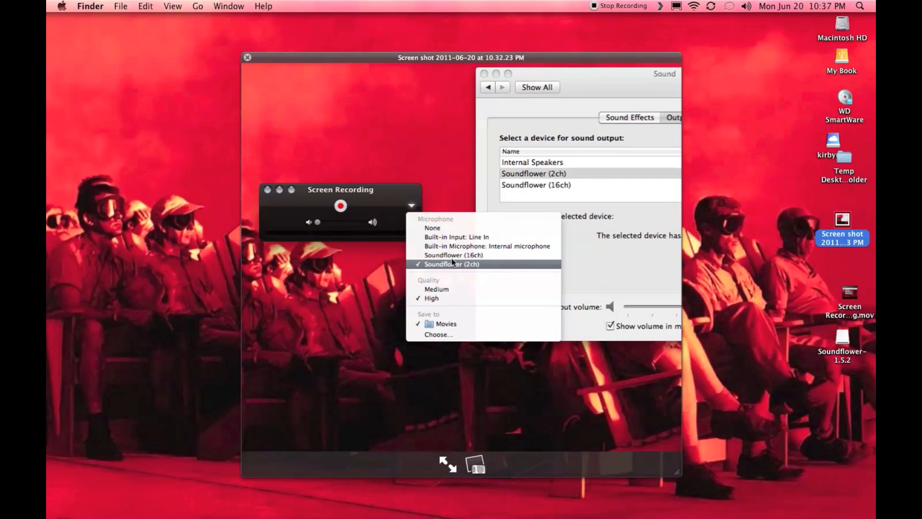
{"action": "mouse_move", "coordinate": [484, 219]}
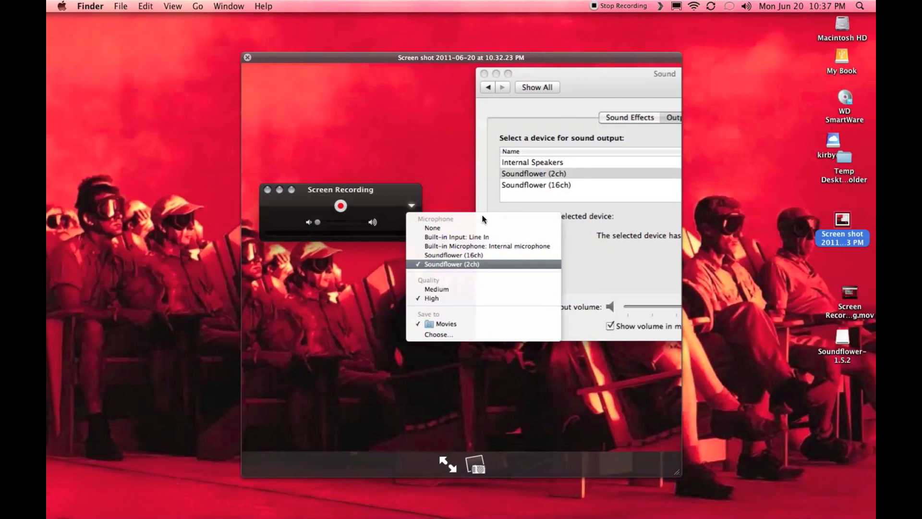
{"action": "mouse_move", "coordinate": [509, 254]}
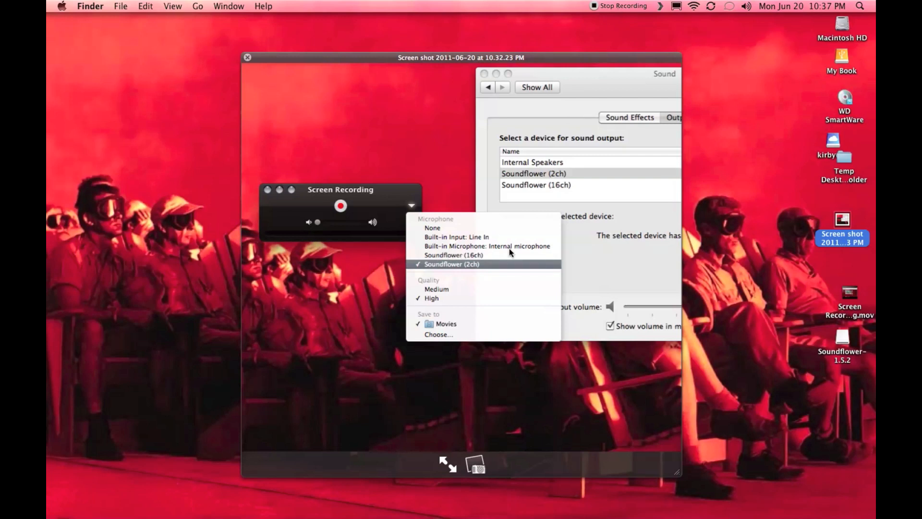
{"action": "mouse_move", "coordinate": [525, 252]}
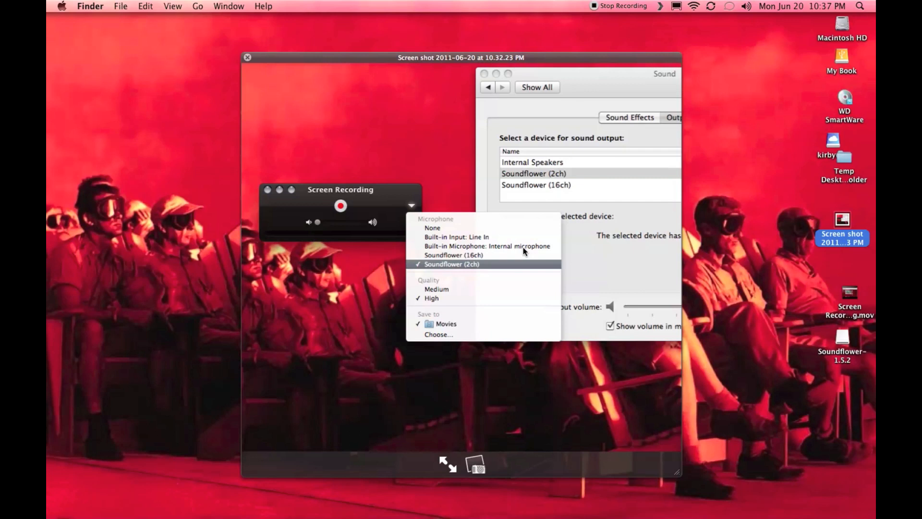
{"action": "mouse_move", "coordinate": [515, 252]}
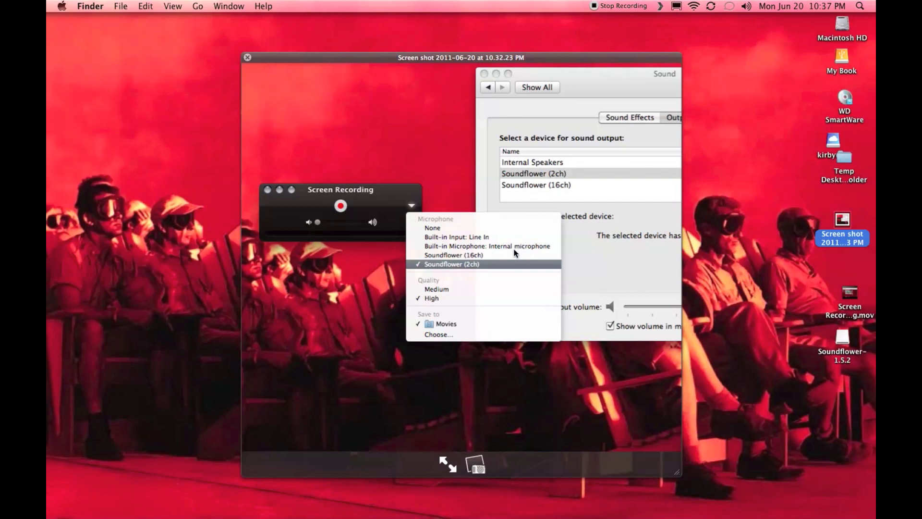
{"action": "mouse_move", "coordinate": [575, 242]}
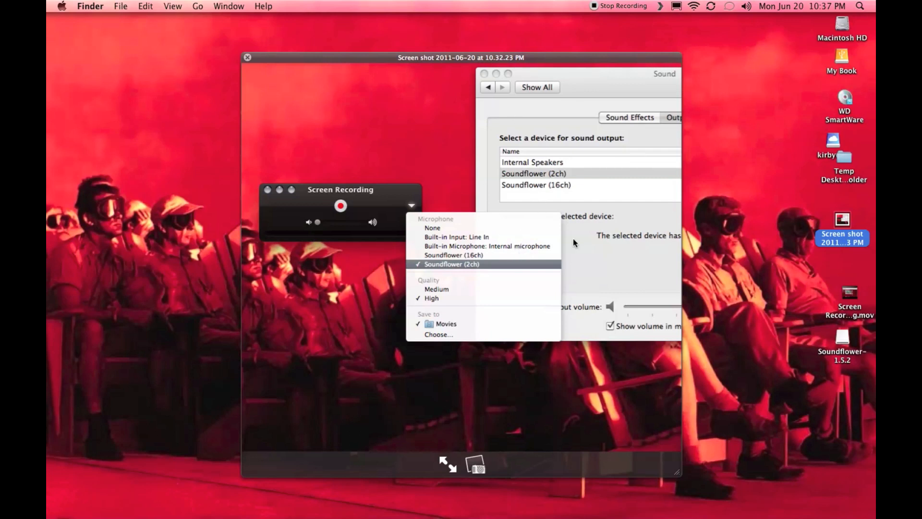
{"action": "mouse_move", "coordinate": [301, 169]}
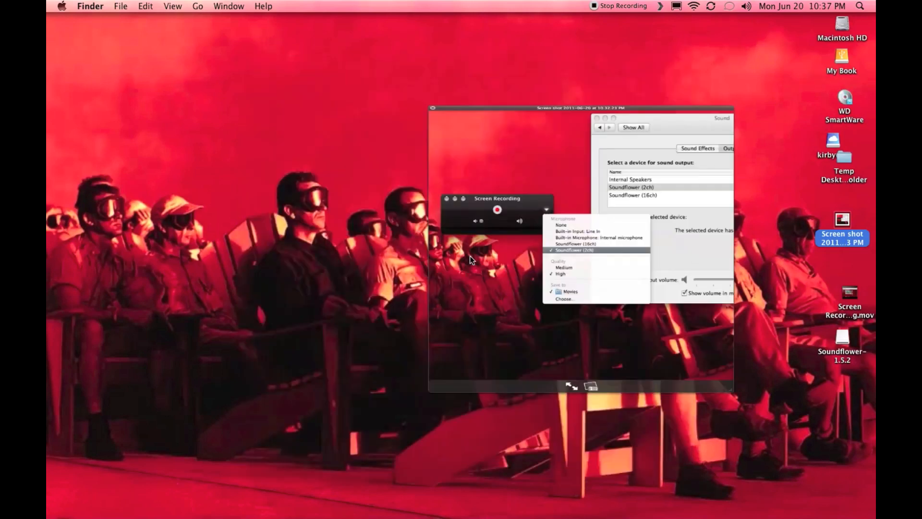
Play the saved Screen Recording.mov from the desktop.
{"action": "double_click", "coordinate": [849, 292]}
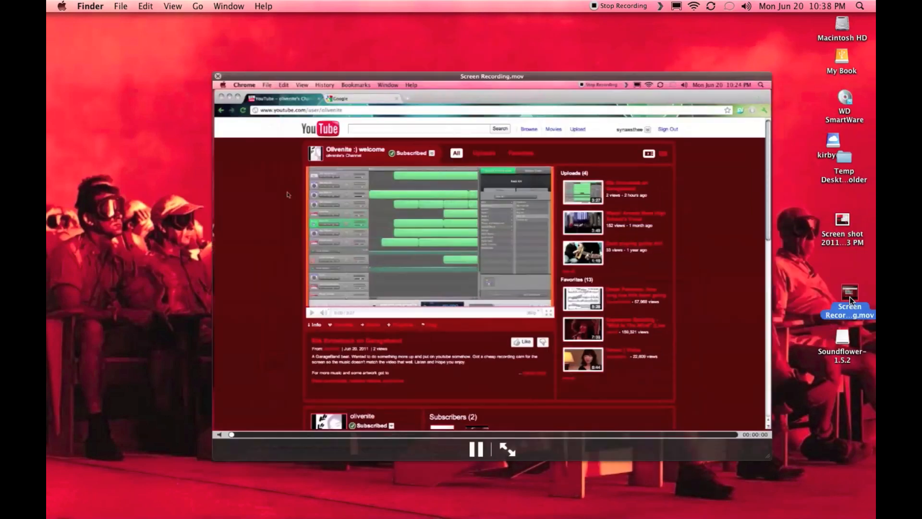